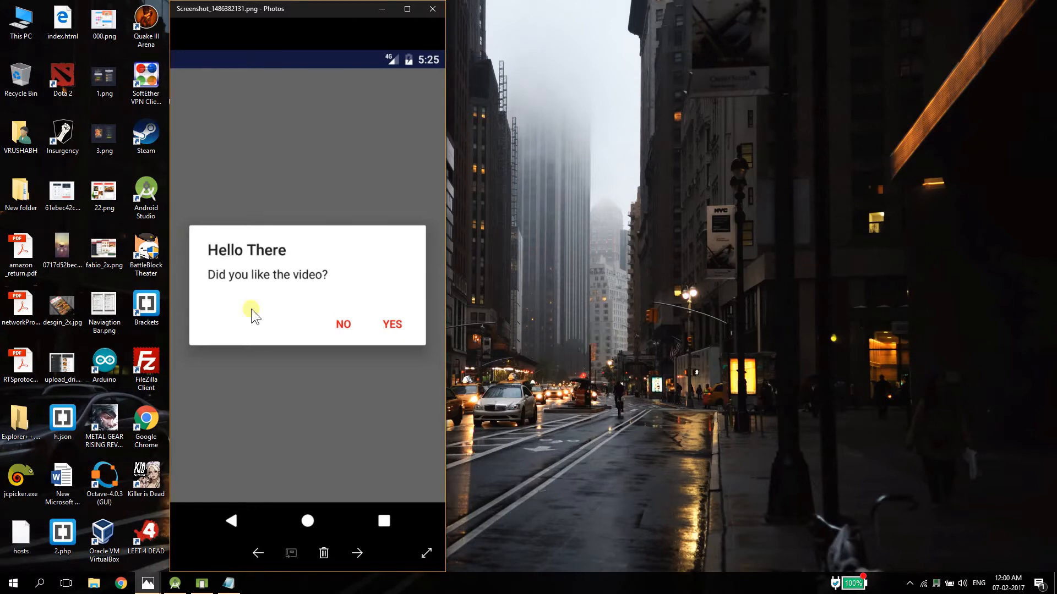
mouse_move(290, 323)
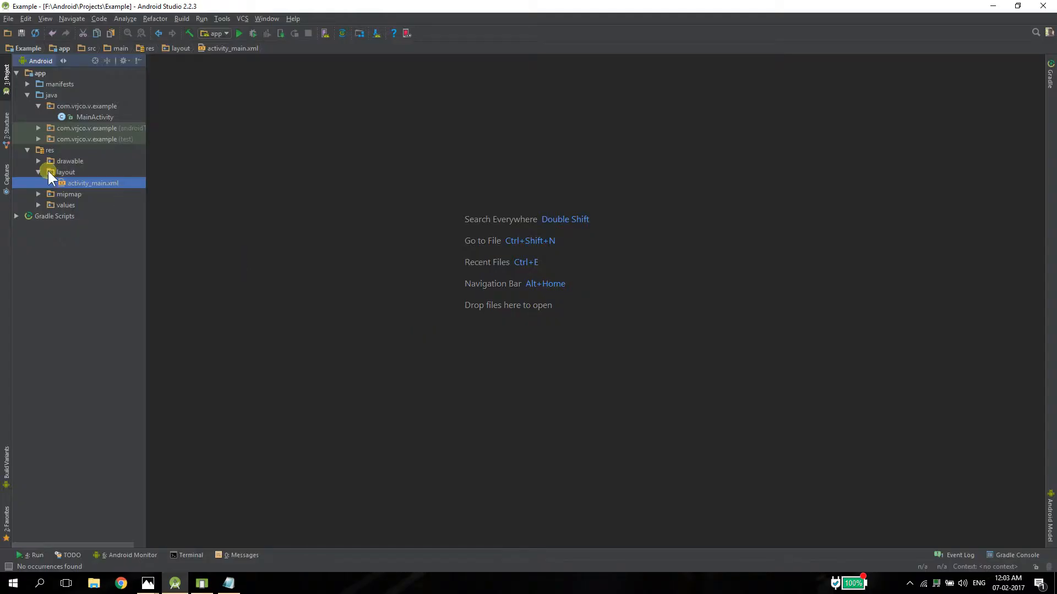
Step: Start a new layout resource file from the res/layout folder's context menu
right_click(65, 172)
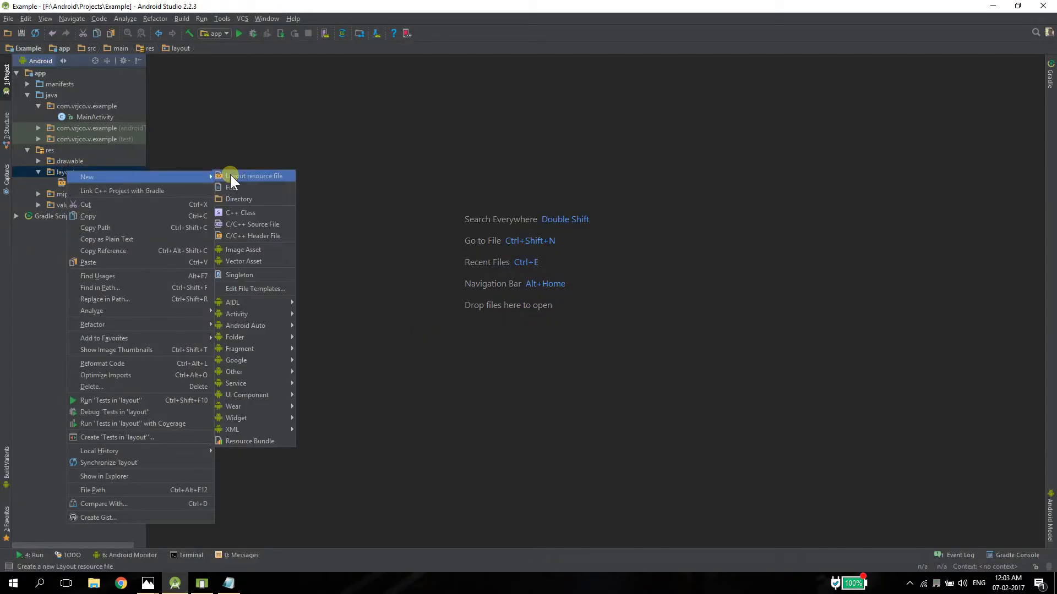
left_click(257, 176)
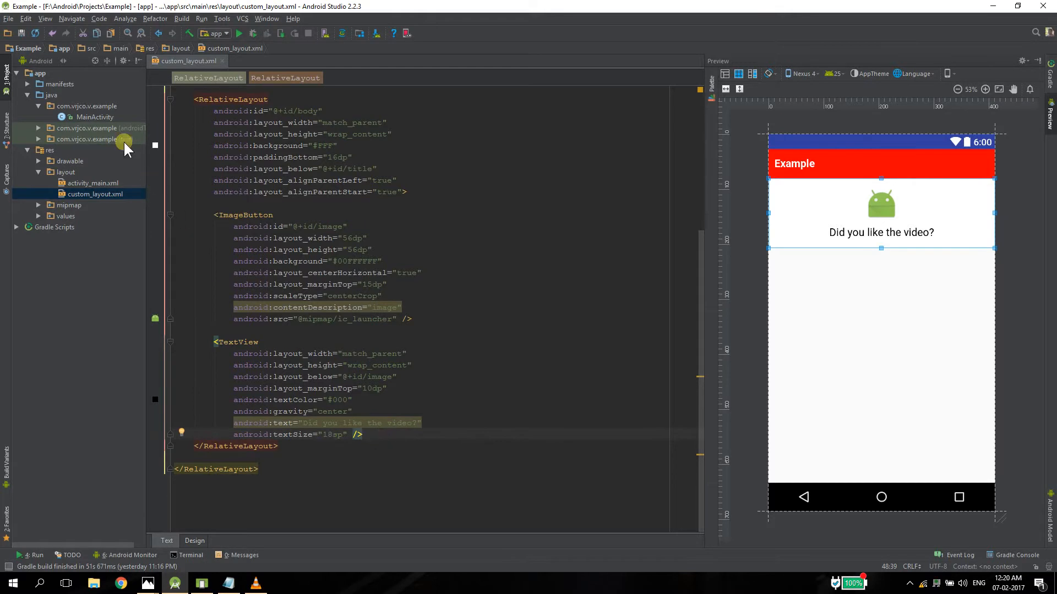
Step: In MainActivity's onClick, declare AlertDialog.Builder builder = new AlertDialog.Builder(MainActivity.this)
left_click(94, 116)
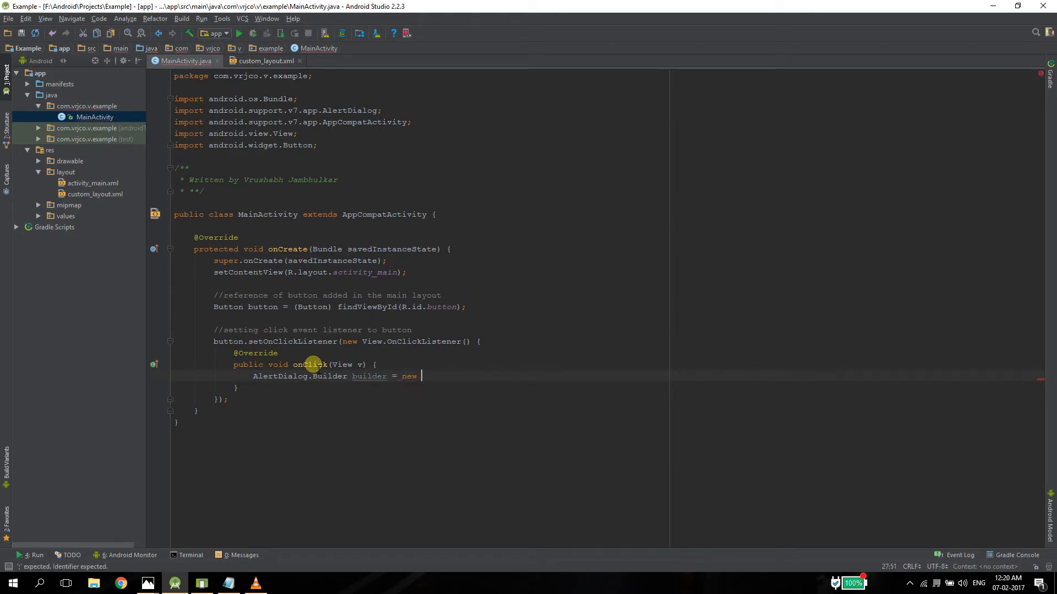
type("AlertDialog.Builder(M")
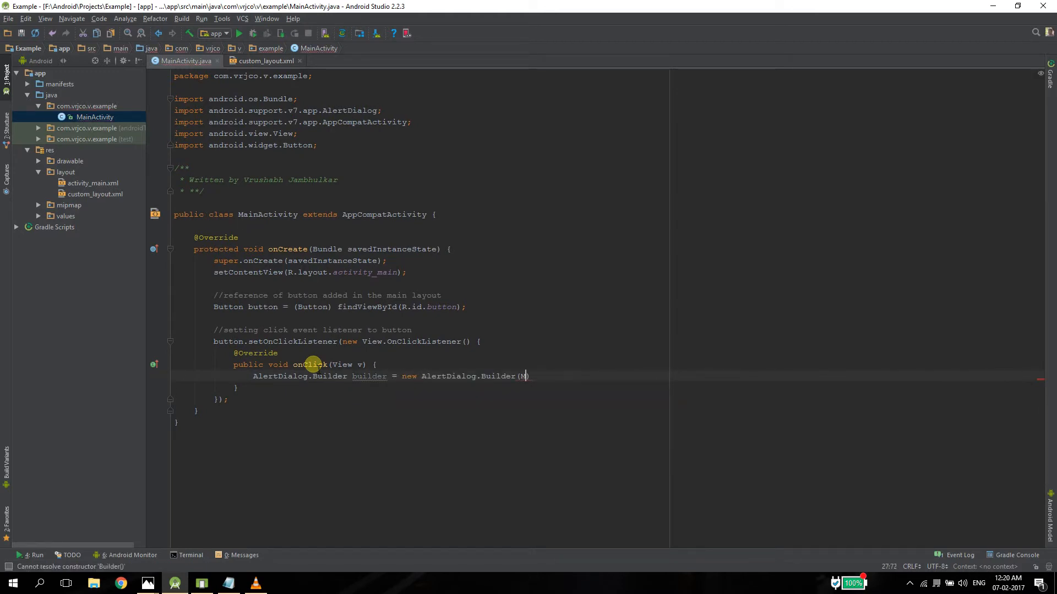
type("MainActivity.this")
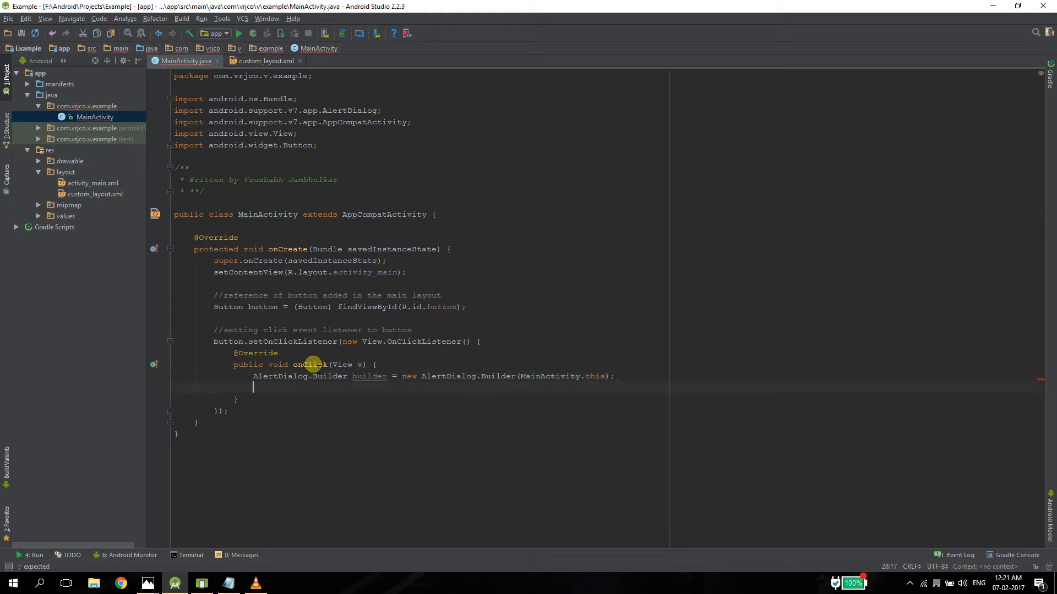
key("enter")
type("View")
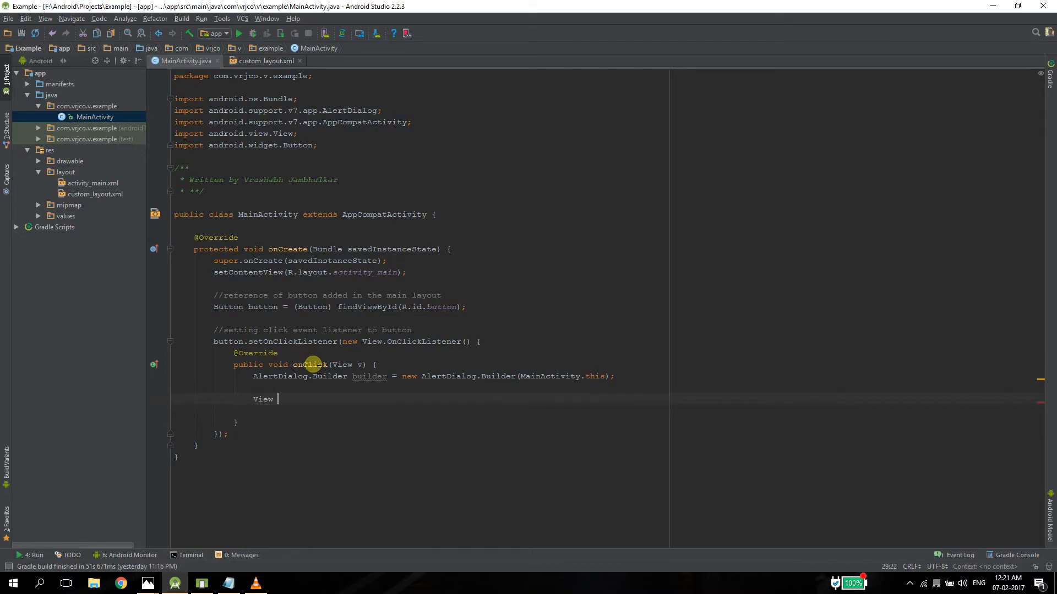
Step: Inflate R.layout.custom_layout into a View using LayoutInflater.from(MainActivity.this)
type("view = LayoutInflater")
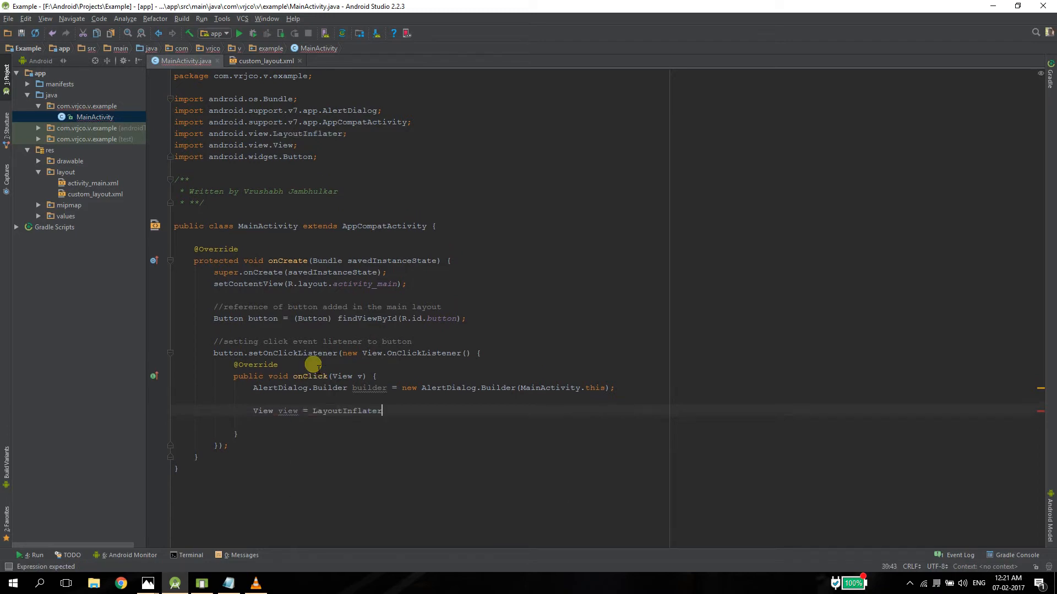
type(".from(MainActivity.this).inflate(R.layout")
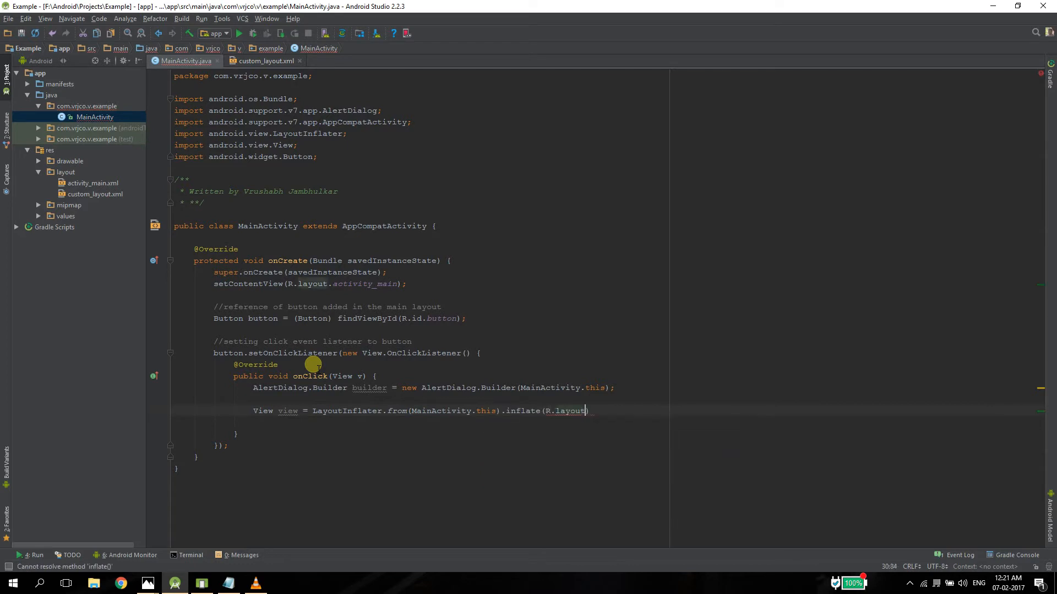
type(".custom_layout, null)")
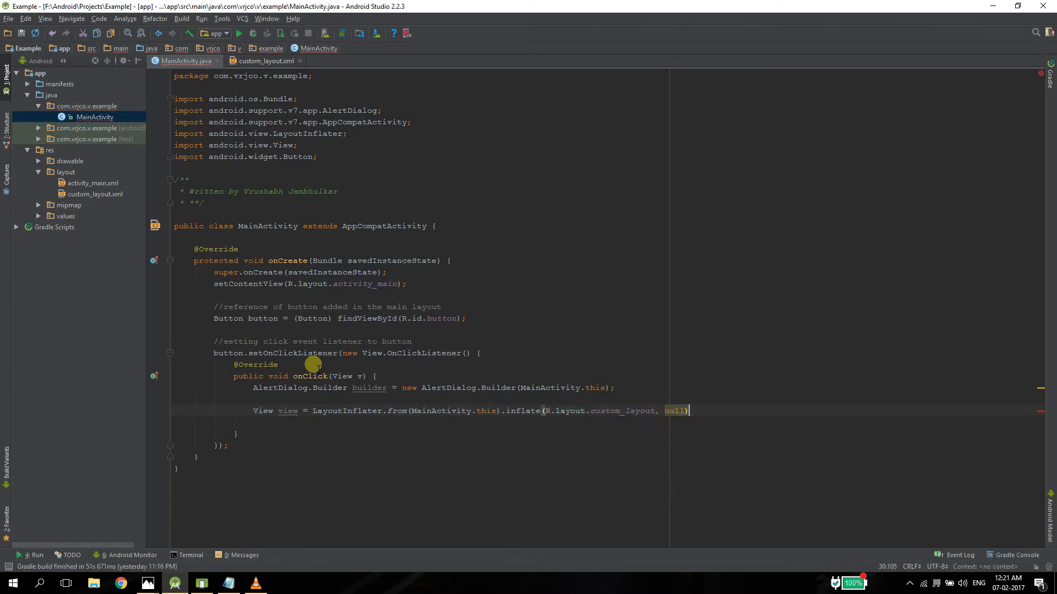
key("enter")
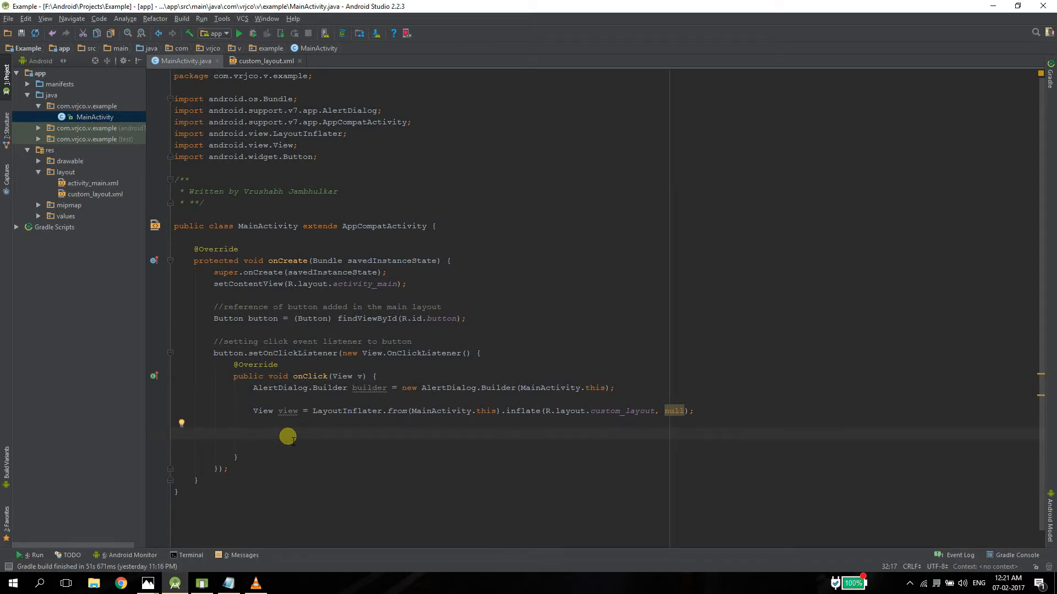
Step: Look up the title TextView from the inflated view with findViewById(R.id.title)
type("TextView t")
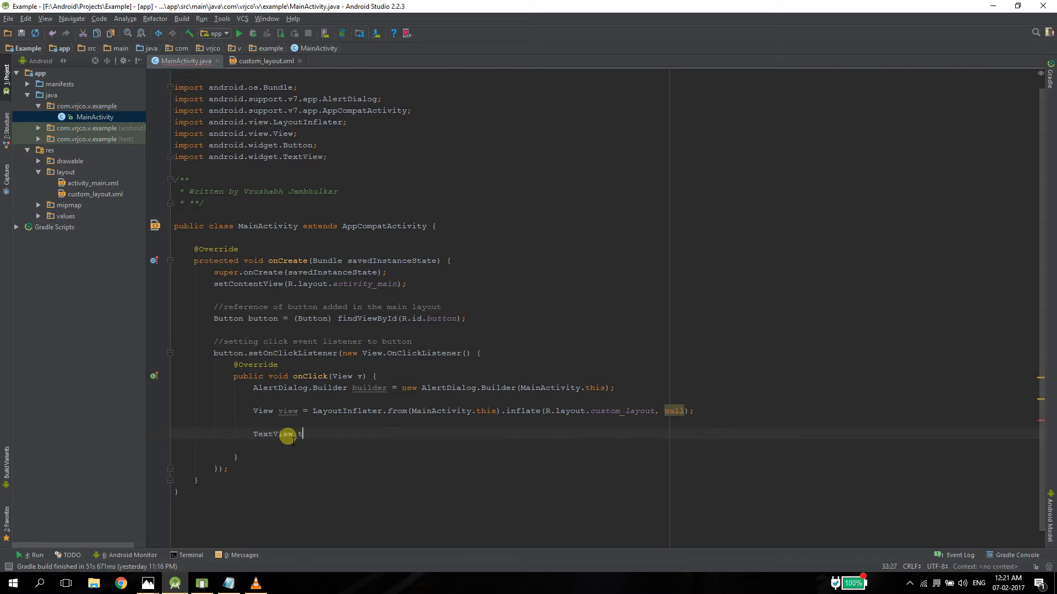
type("title = (TextView) view")
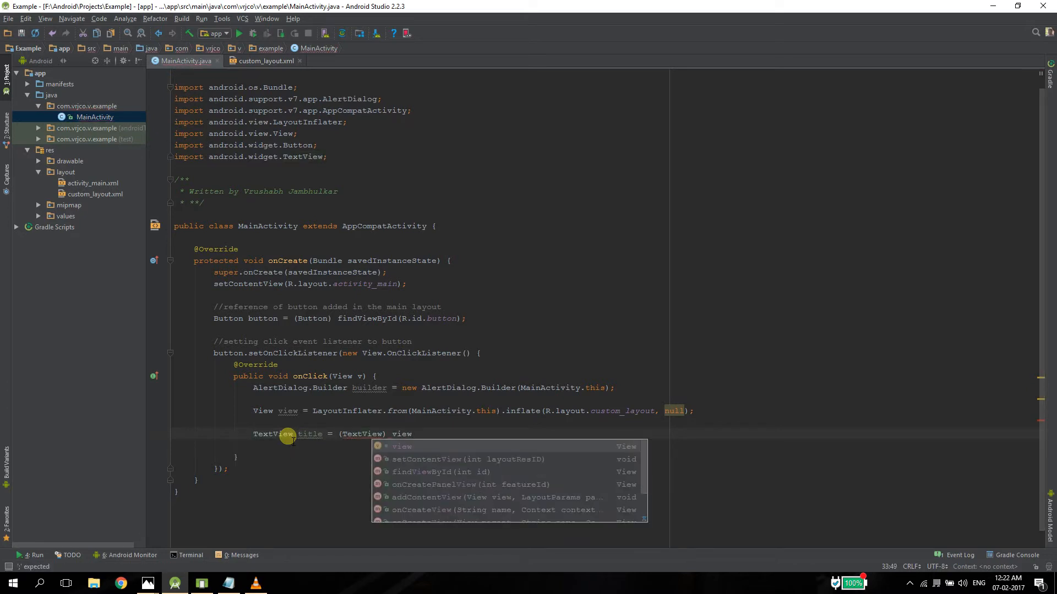
type(".findViewById(")
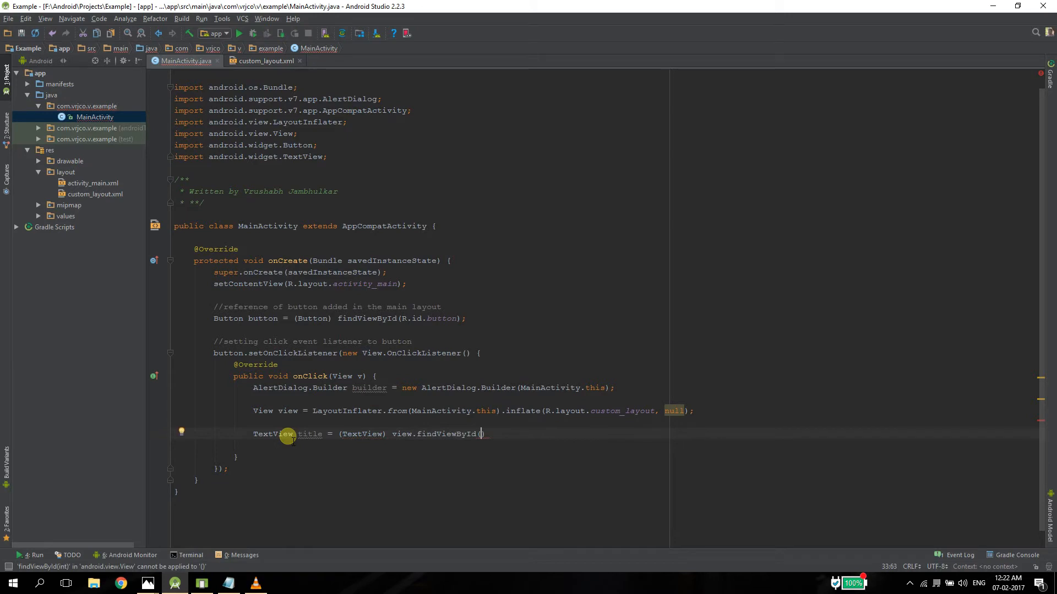
type("R.id.title")
type("ImageButton imageButton =")
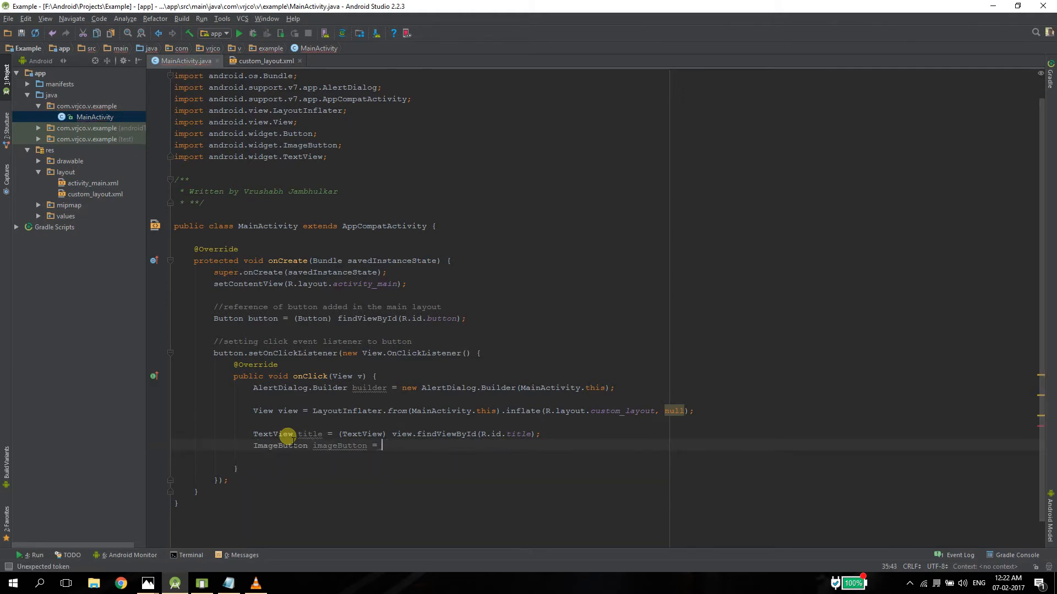
Step: Find the ImageButton by R.id.image, set title text "Hello There!" and image to R.drawable.smile
type("(ImageButton) view.findViewById(R.id.image);")
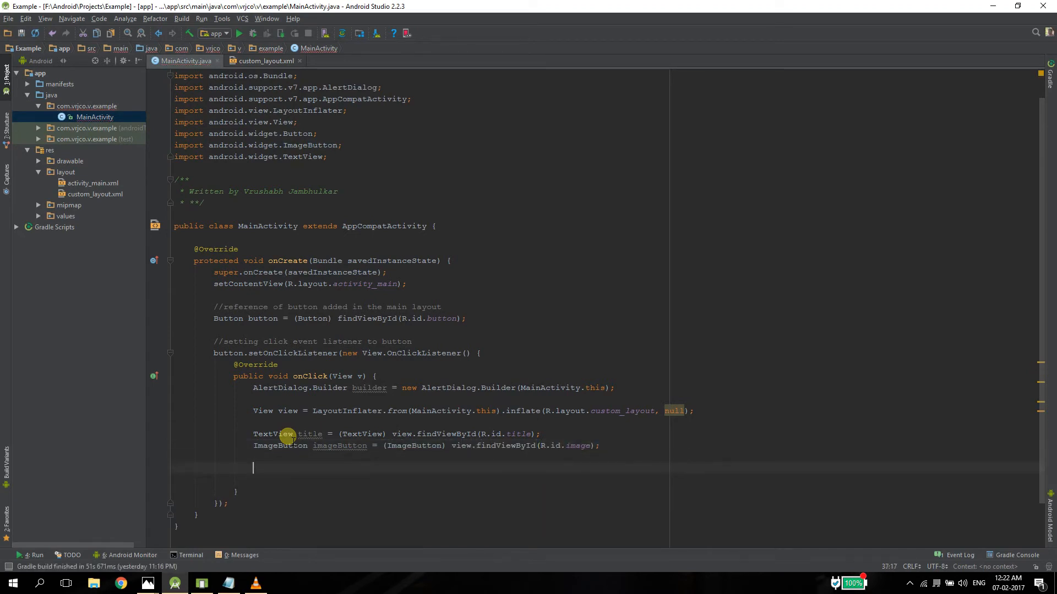
type("title.setText(\"\");")
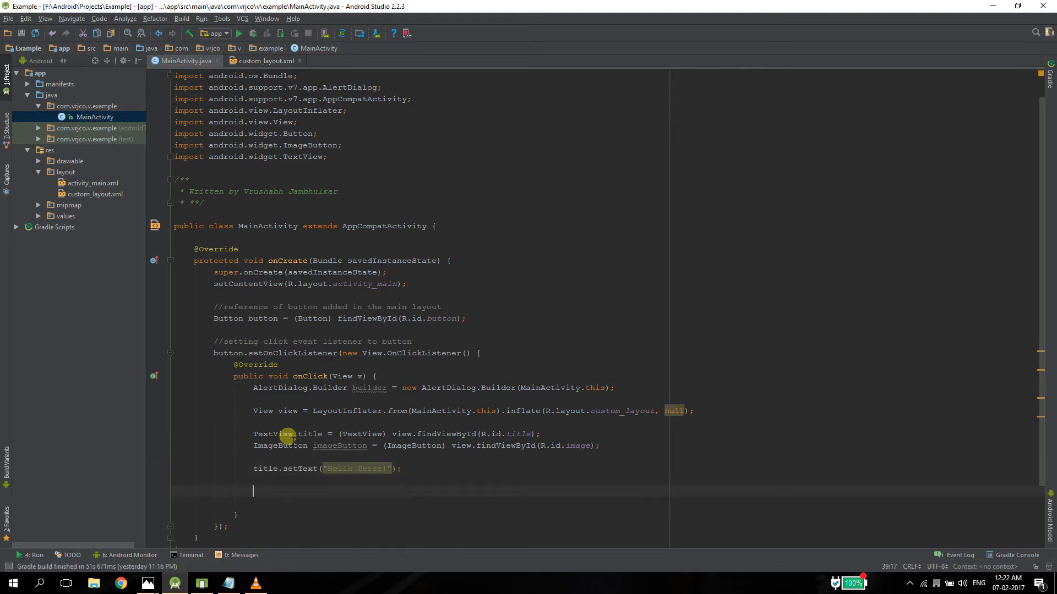
type("imageButton.setImageResource(R.drawable.smile);")
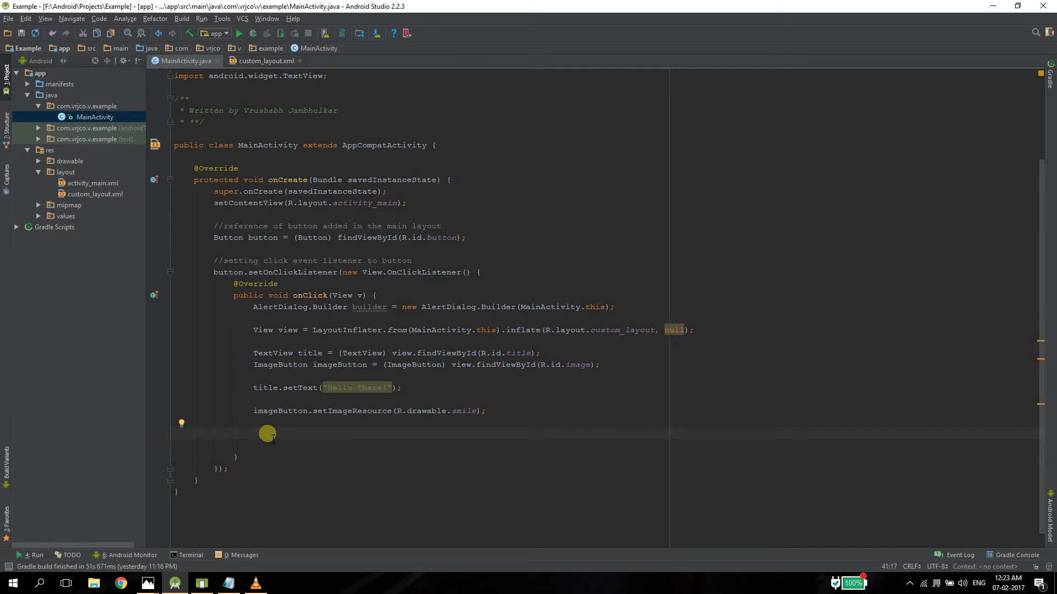
Step: Add a Yes positive button whose DialogInterface listener toasts "Thank you"
type("builder.setPositiveButton(")
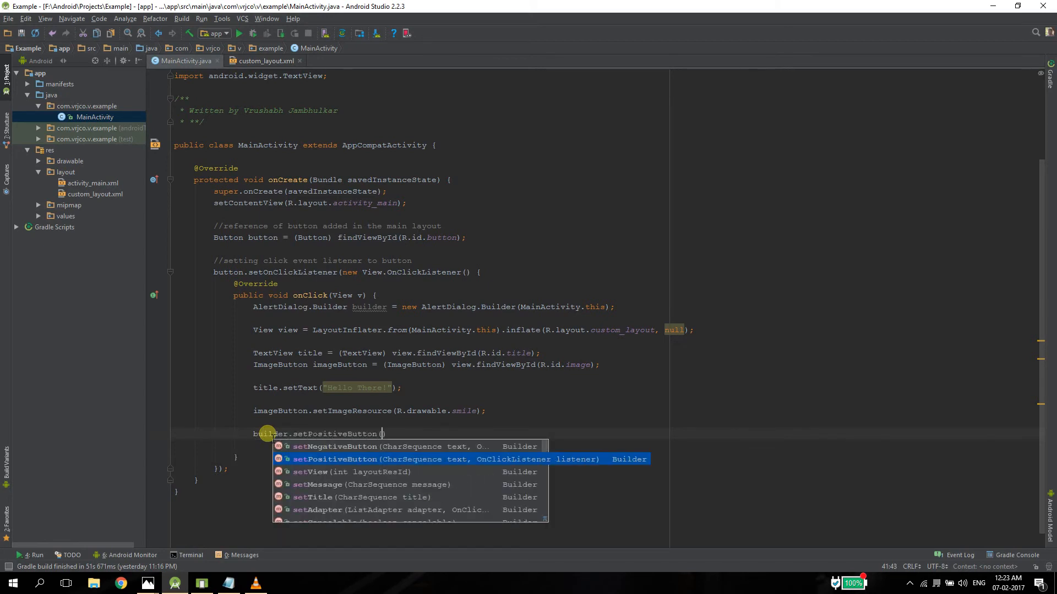
type("\"Yes\", new O")
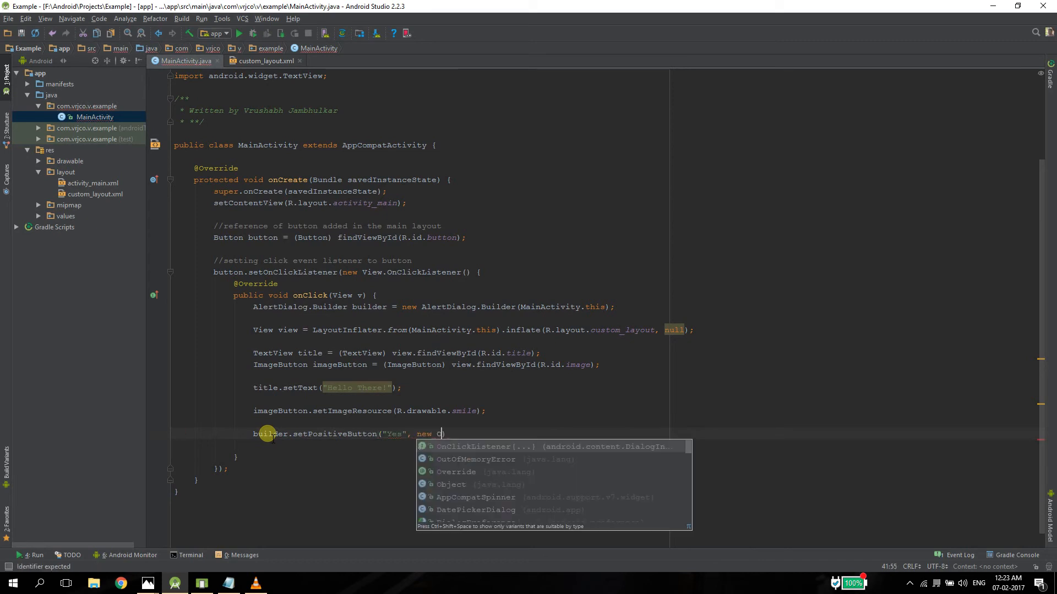
left_click(472, 446)
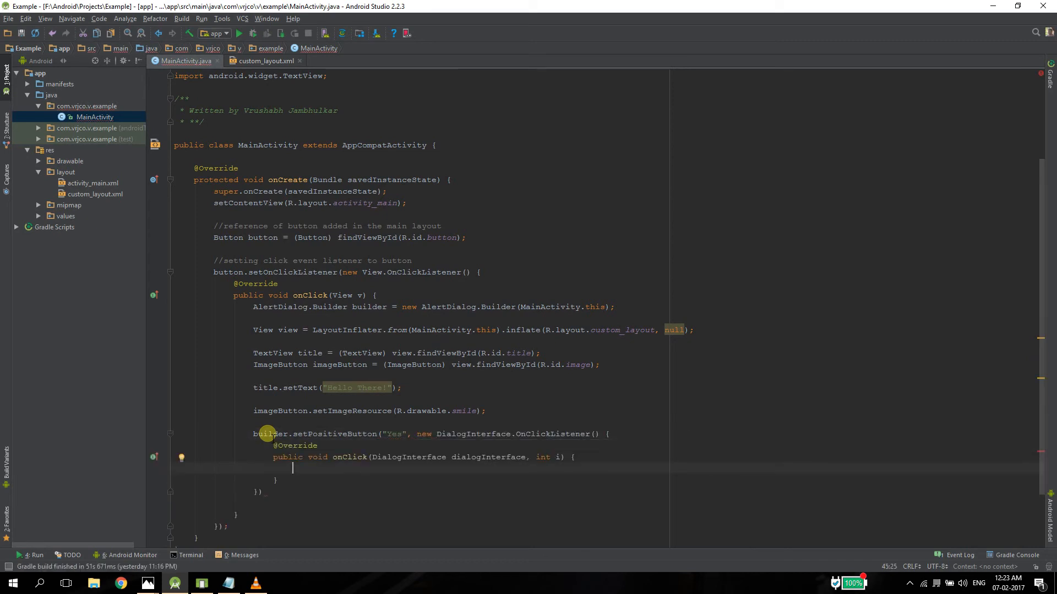
type("Toat")
left_click(264, 492)
type(";")
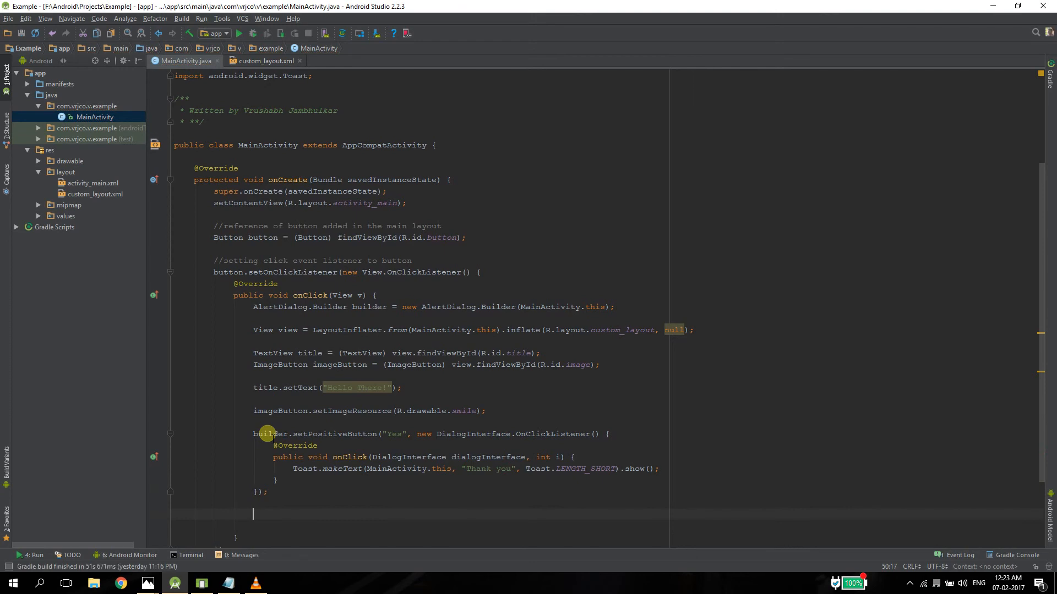
Step: Add a No negative button toasting "Never Mind!" with Toast.LENGTH_SHORT
type("builder.setNegativeButton(\"No\", new DialogInterface.OnClickListener() {")
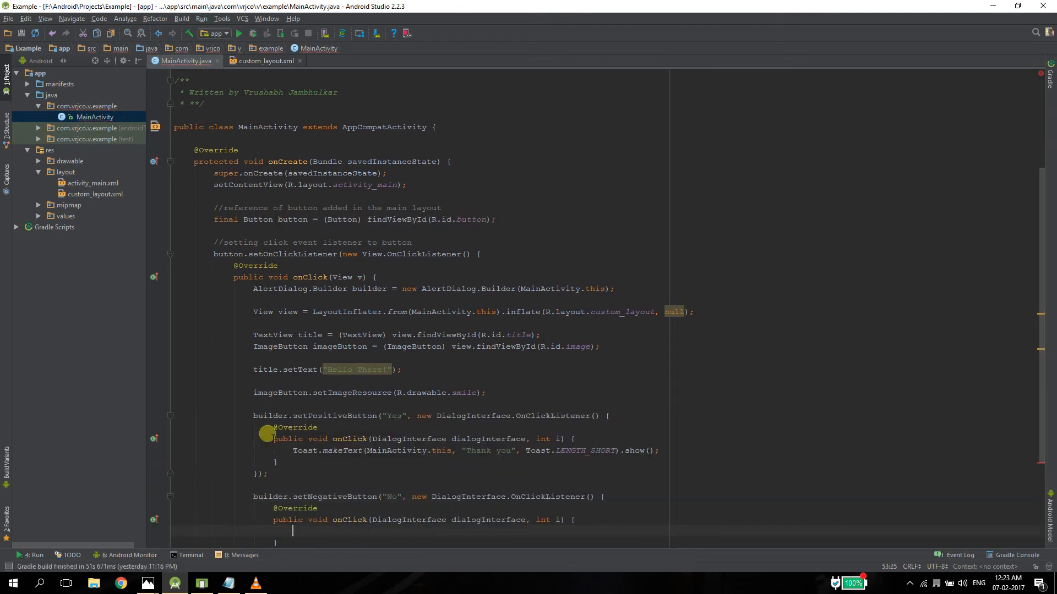
type("Toast.makeText(MainActivity.this, \"Never\", Toast.LENGTH_SHORT).show();")
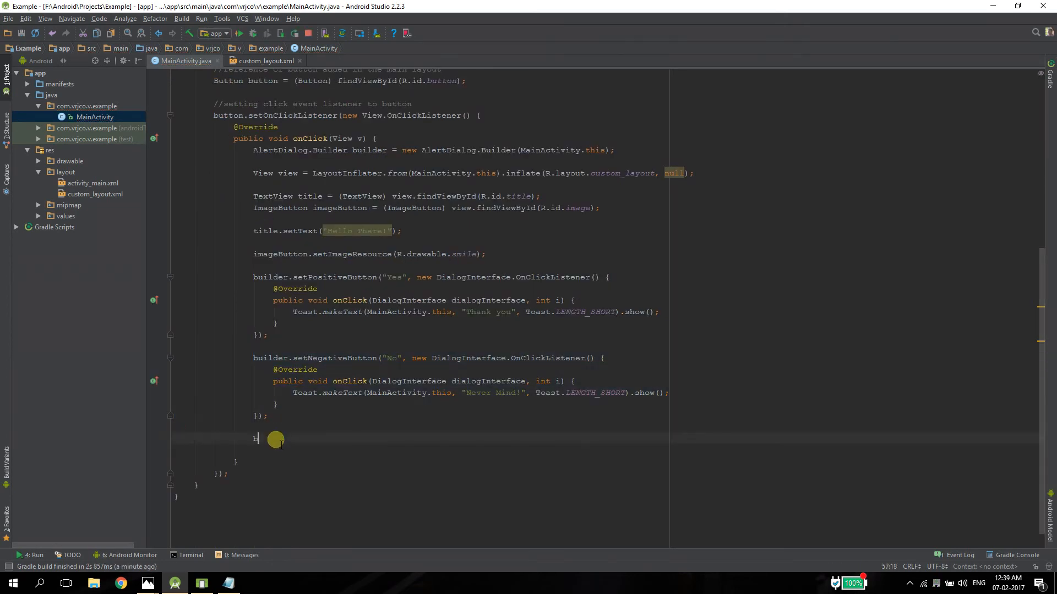
Step: Attach the inflated view with builder.setView(view) and show the dialog
type("builder.")
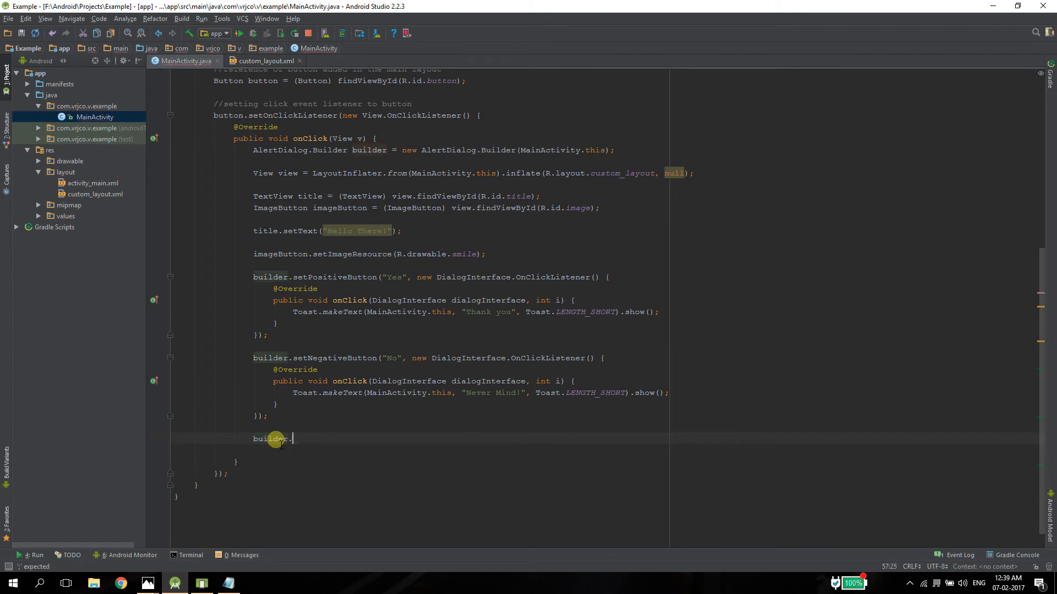
type("setView()")
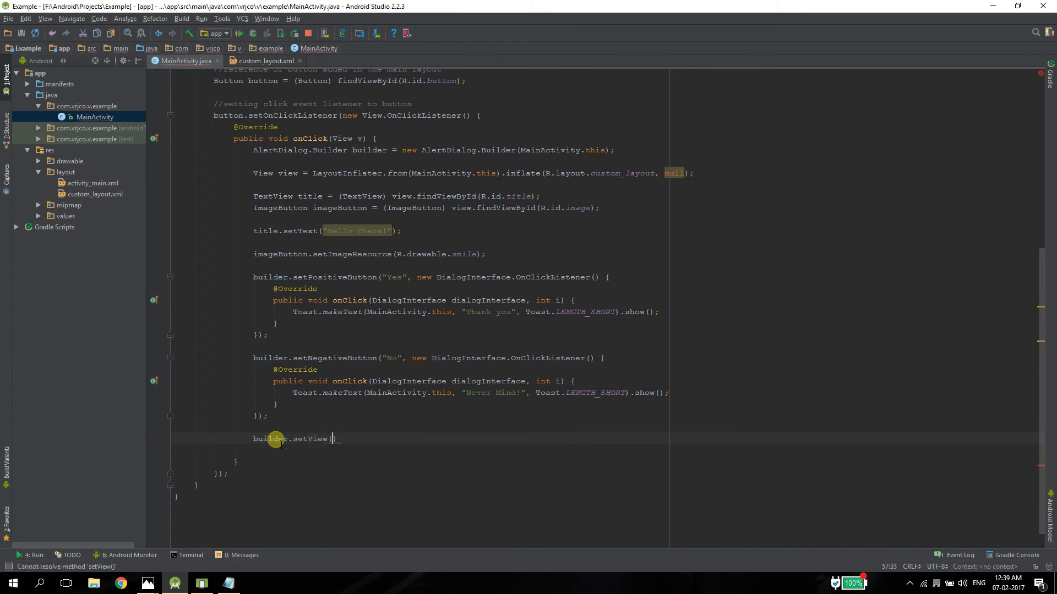
type("view")
type("builder.show();")
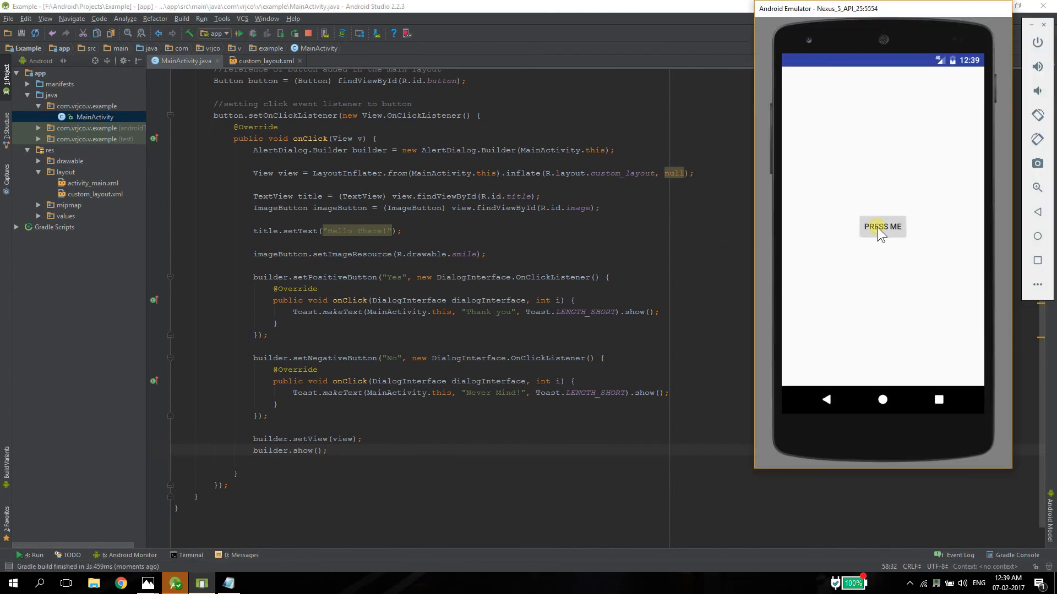
Step: Tap PRESS ME, answer NO for the Never Mind! toast, reopen and answer YES for Thank you
left_click(883, 226)
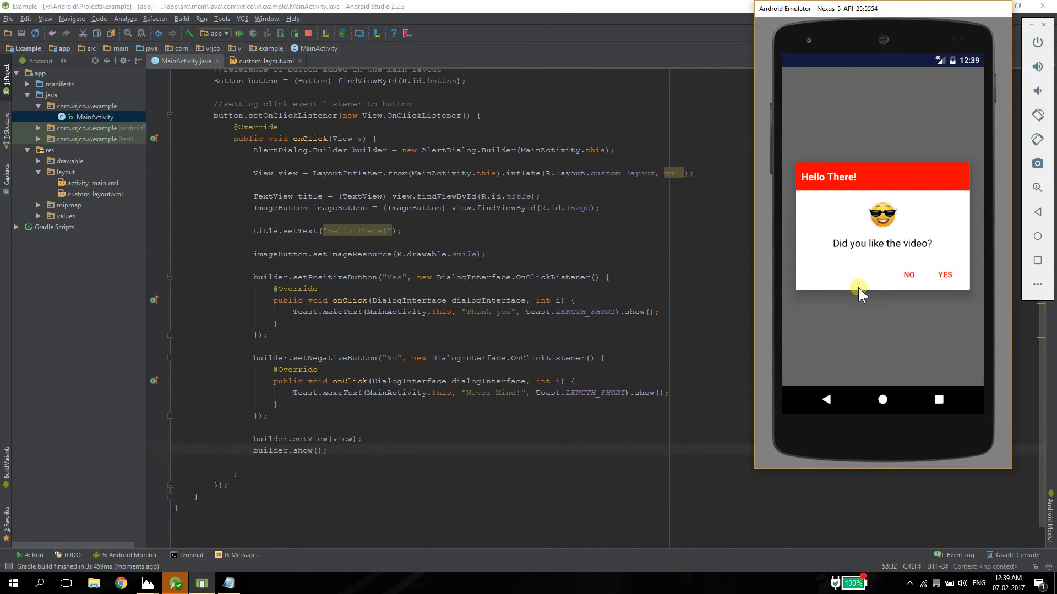
mouse_move(858, 324)
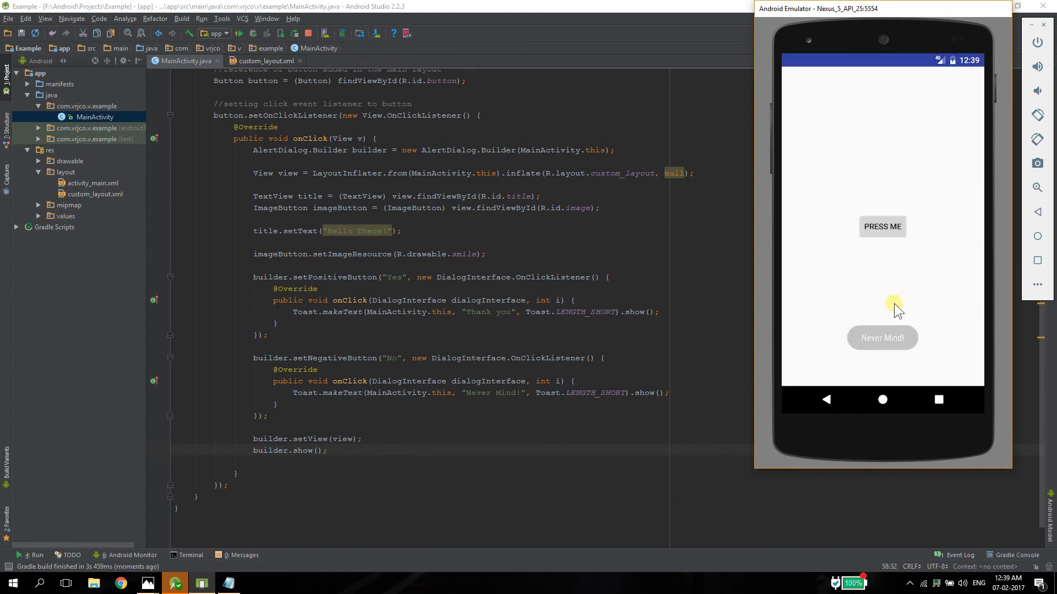
left_click(882, 225)
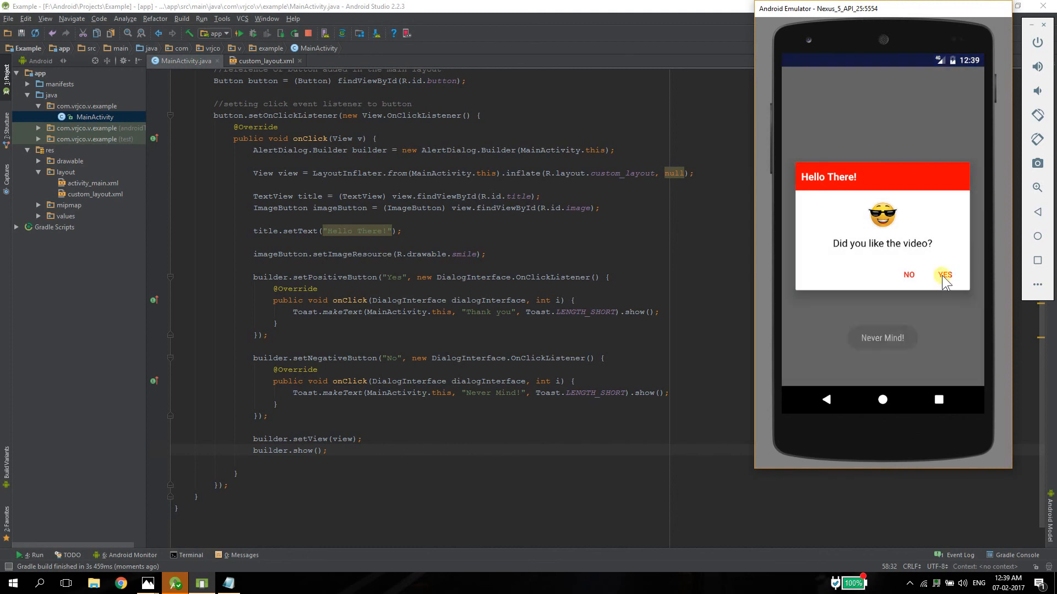
left_click(944, 274)
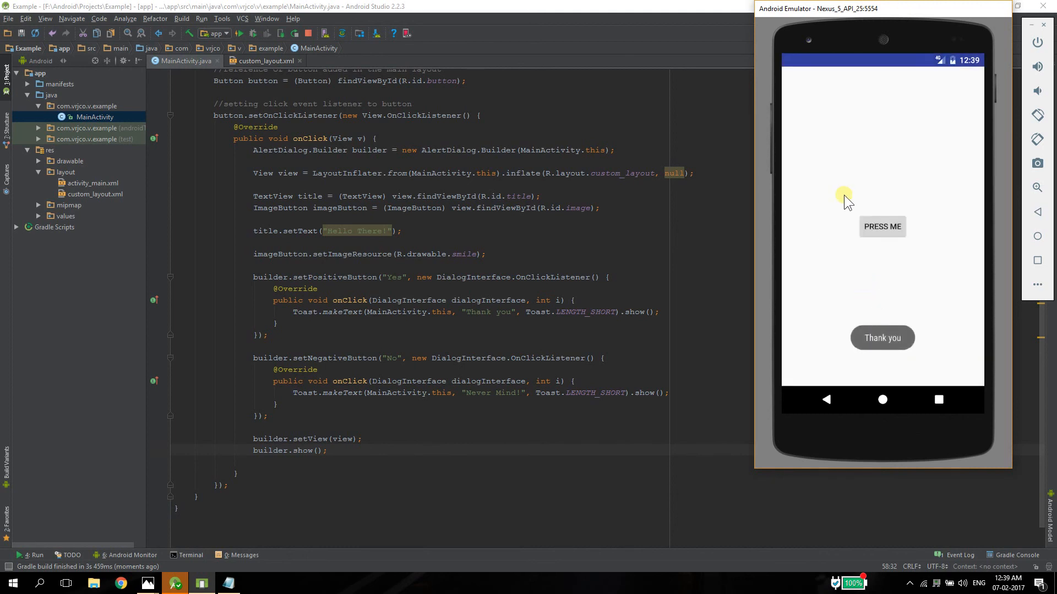